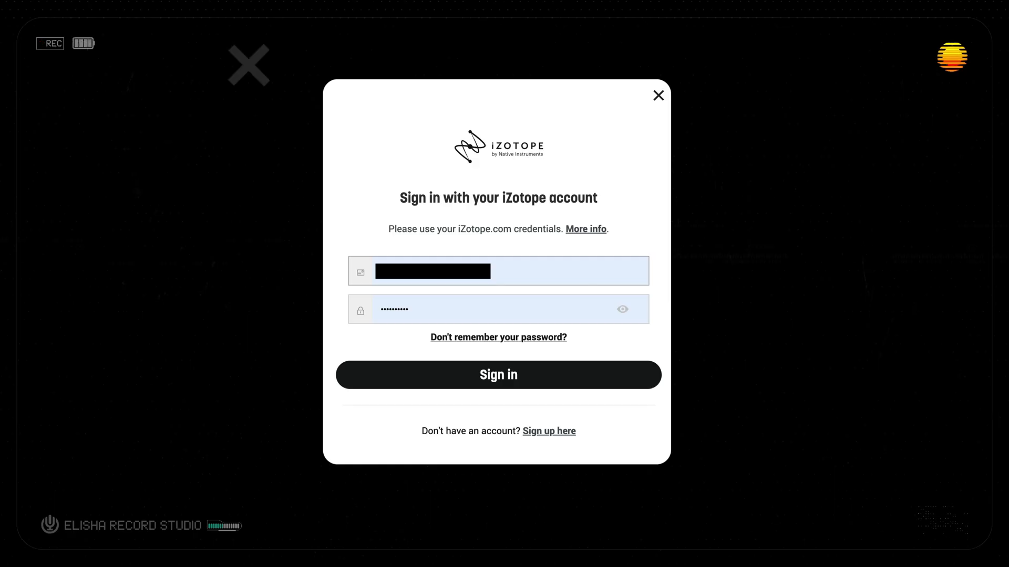
# Sign in to the iZotope account with the entered email and password
pyautogui.click(498, 375)
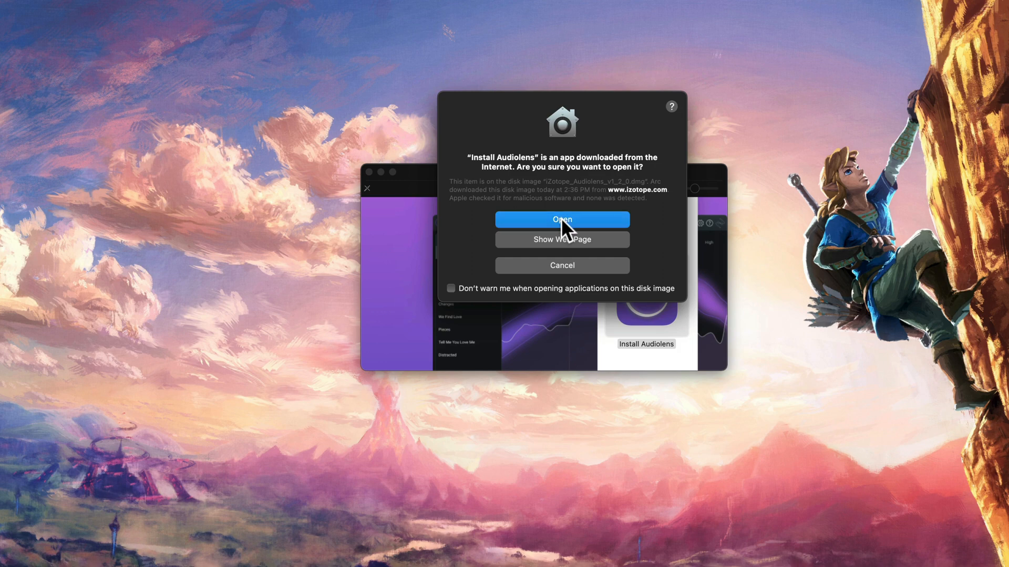
# Allow the installer past Gatekeeper and continue with Required Files and Audiolens checked
pyautogui.click(562, 220)
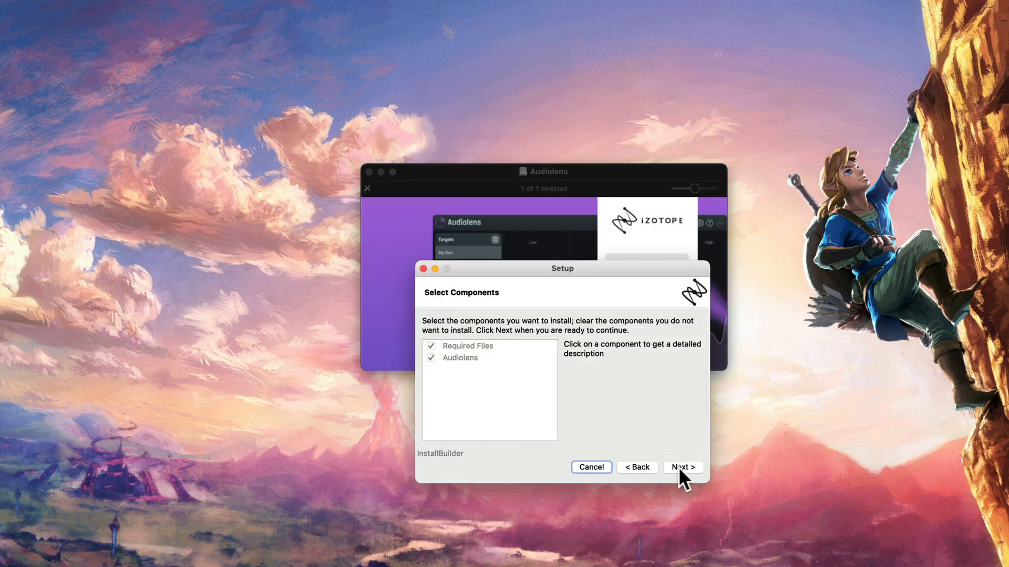
pyautogui.click(683, 466)
pyautogui.write('audiolen')
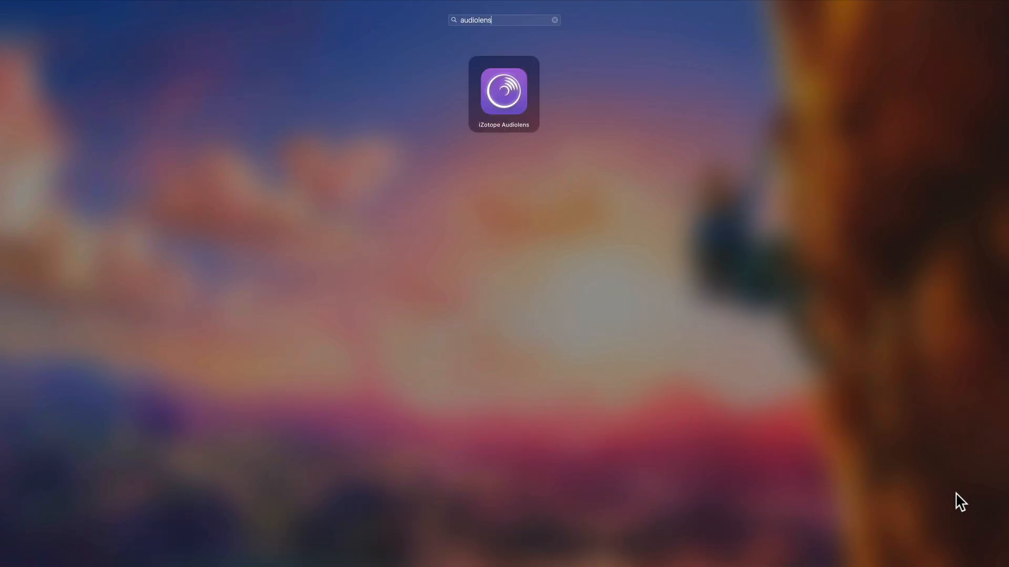
# Search Launchpad for 'spoti' to find and launch Spotify beside Audiolens
pyautogui.write('spoti')
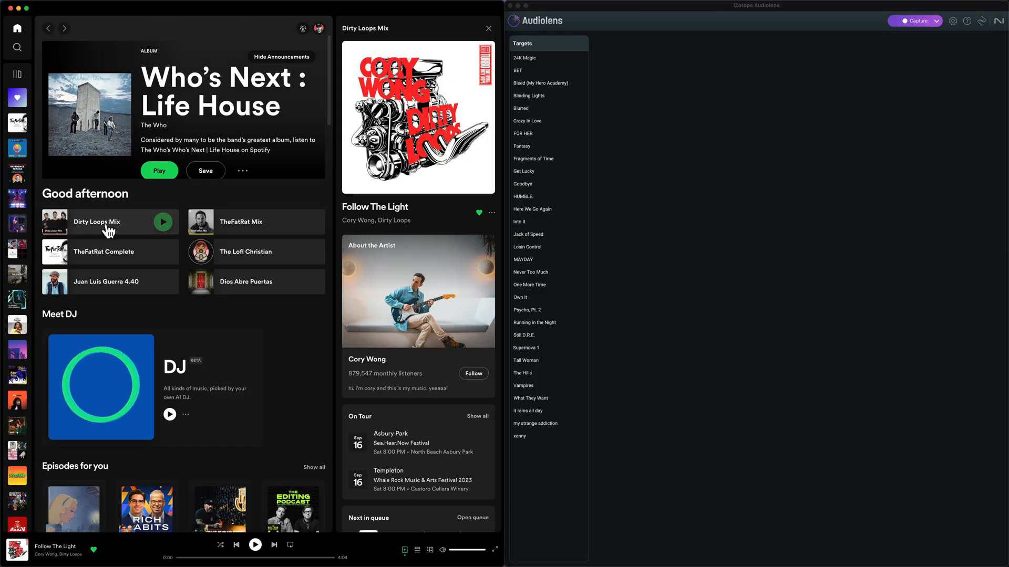
# Play Dirty Loops Mix (Follow The Light) in Spotify so Audiolens captures it as a target
pyautogui.click(914, 21)
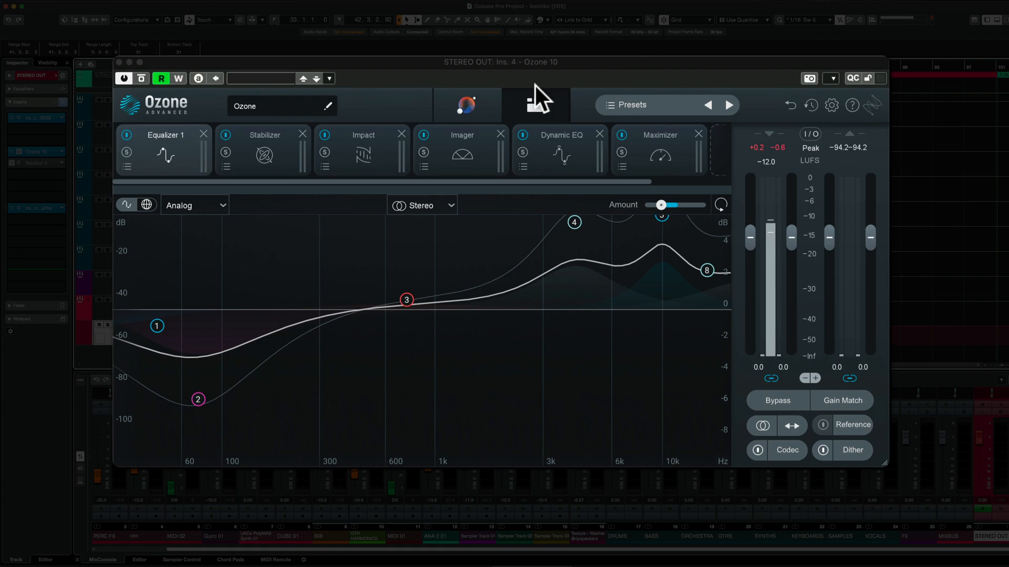
# Switch Ozone 10 to the Assistant view with its Tone, Width and Dynamics Match controls
pyautogui.click(534, 104)
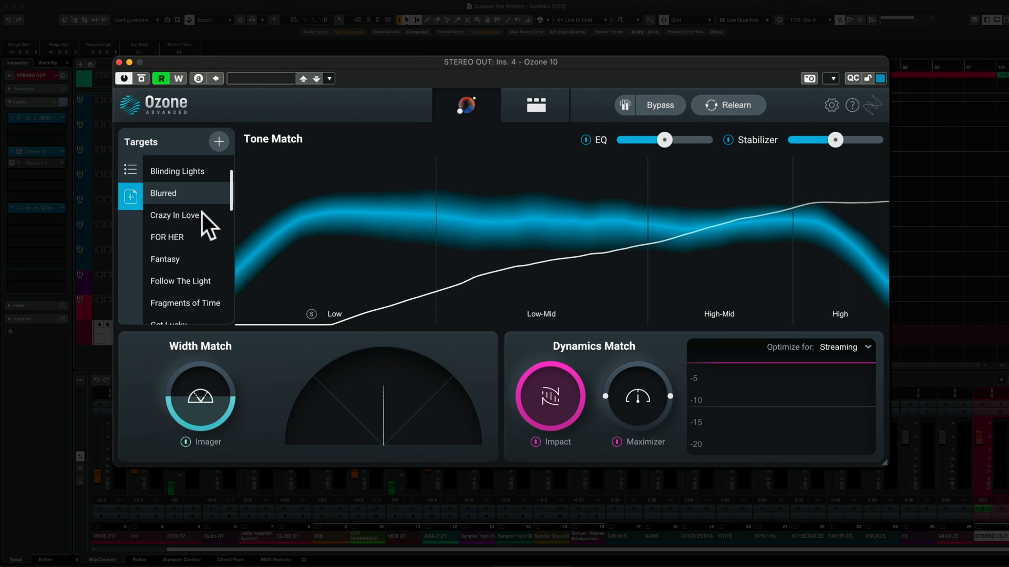
# Scroll the Tone Match Targets list until Follow The Light appears among the captured tracks
pyautogui.scroll(-3)
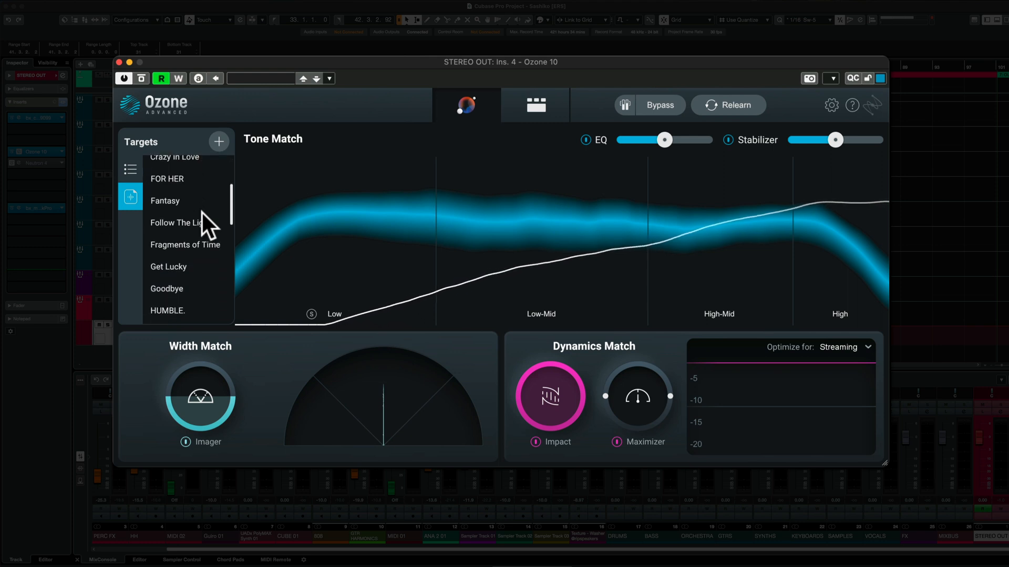